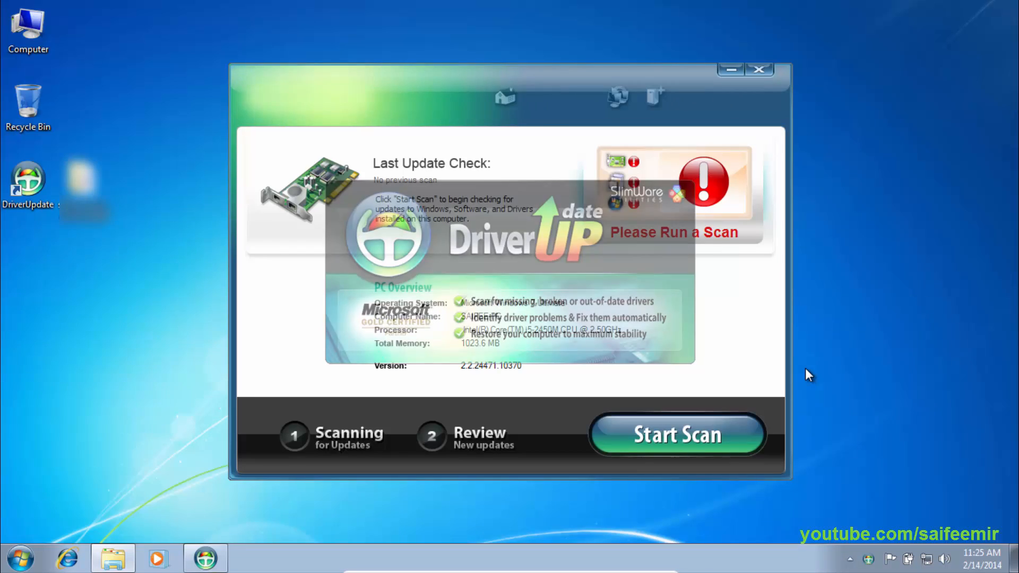
Start a driver scan and let it report the outdated network and storage drivers.
left_click(676, 434)
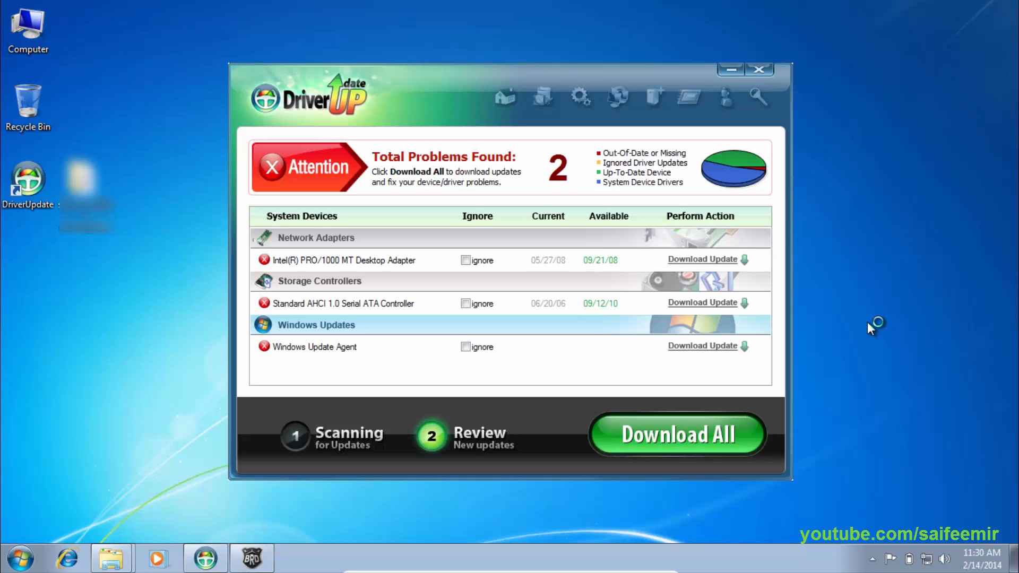
mouse_move(870, 328)
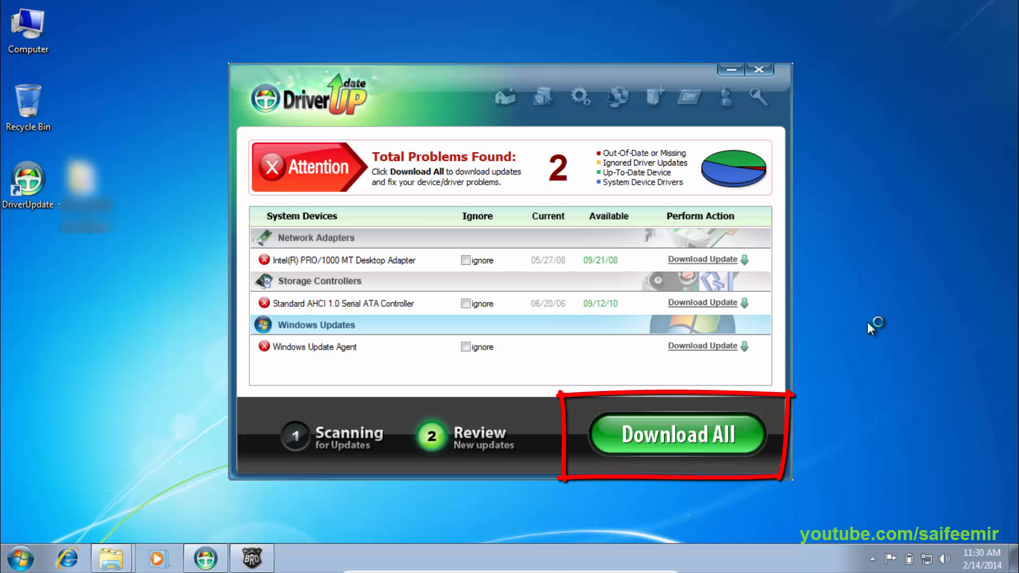
mouse_move(870, 328)
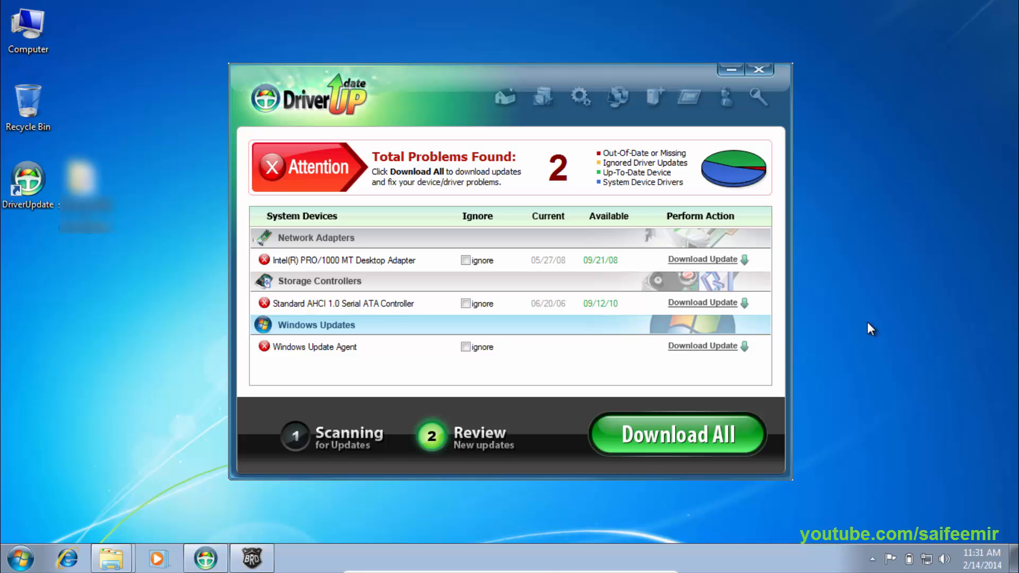
mouse_move(752, 308)
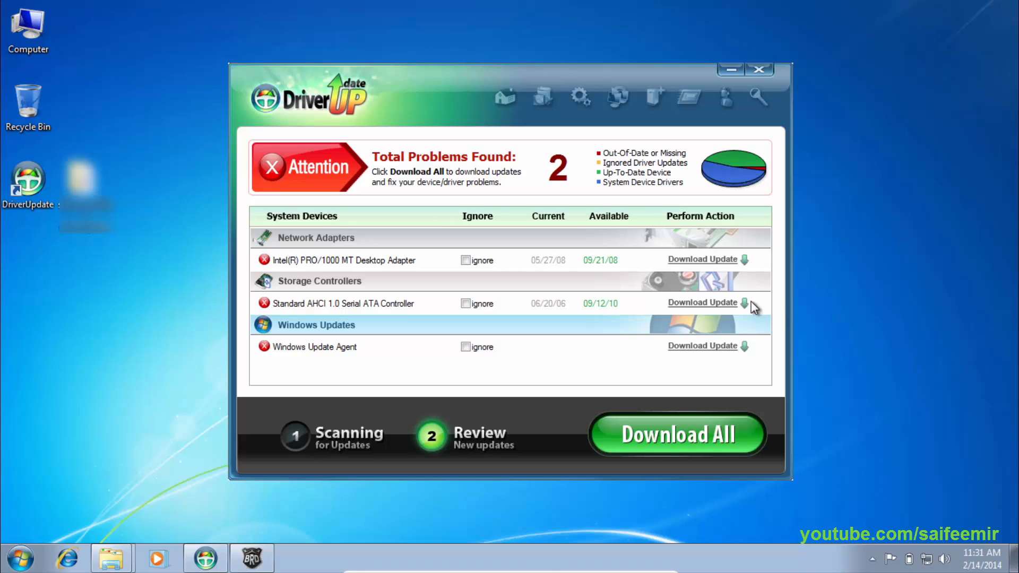
mouse_move(719, 308)
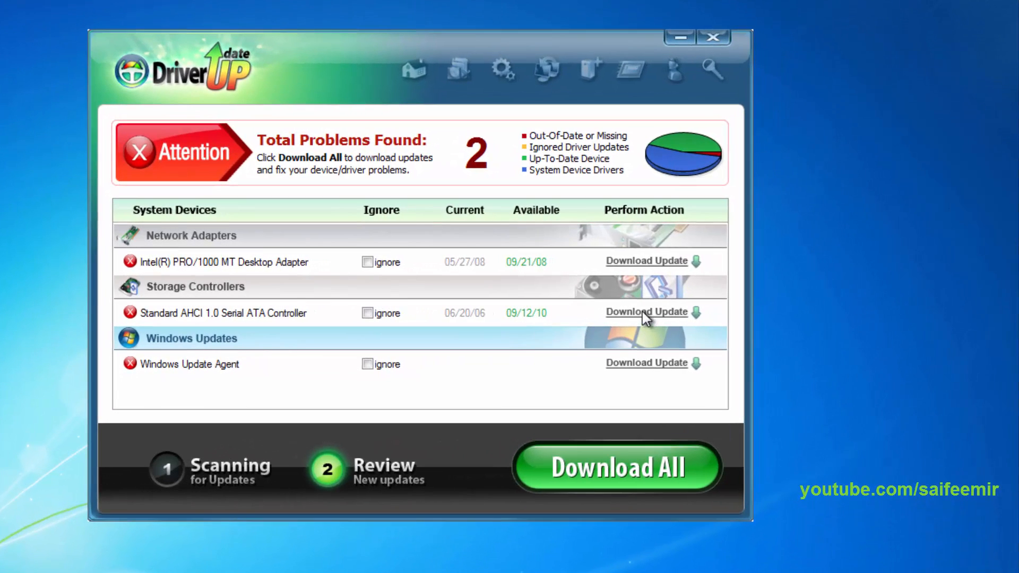
Download the Standard AHCI 1.0 Serial ATA Controller update, allowing Windows Update pause and a restore point.
left_click(646, 312)
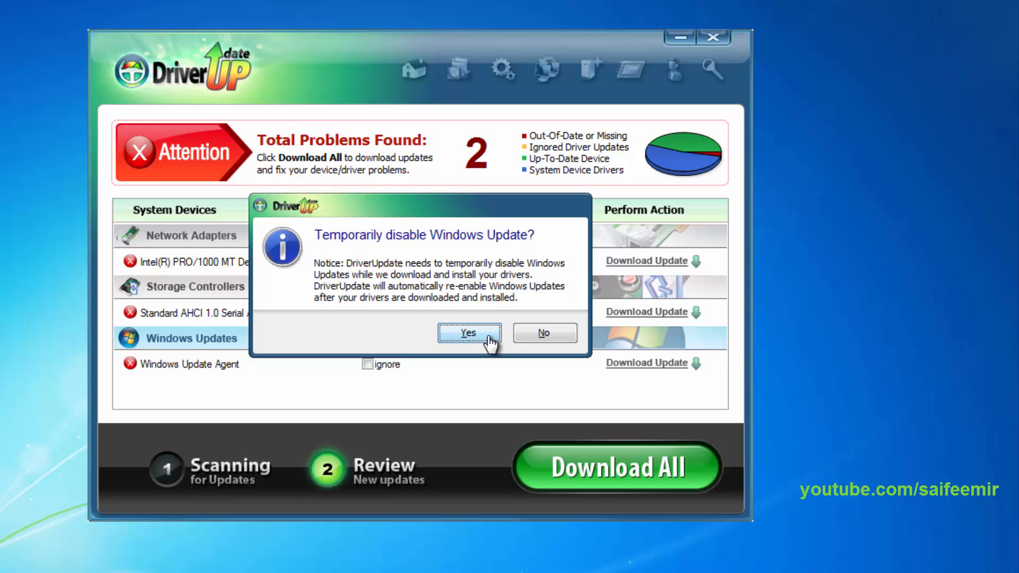
left_click(468, 332)
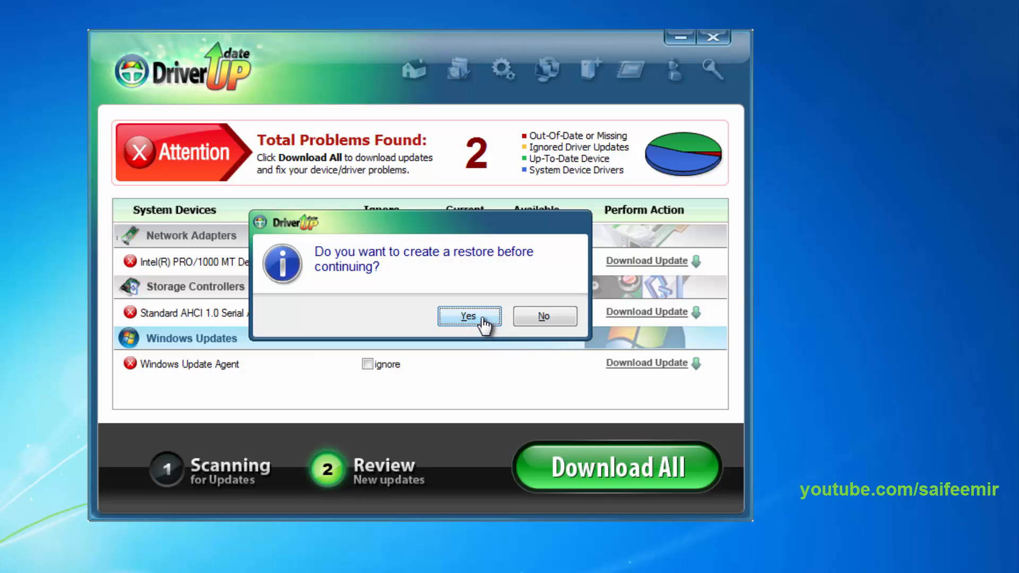
left_click(468, 316)
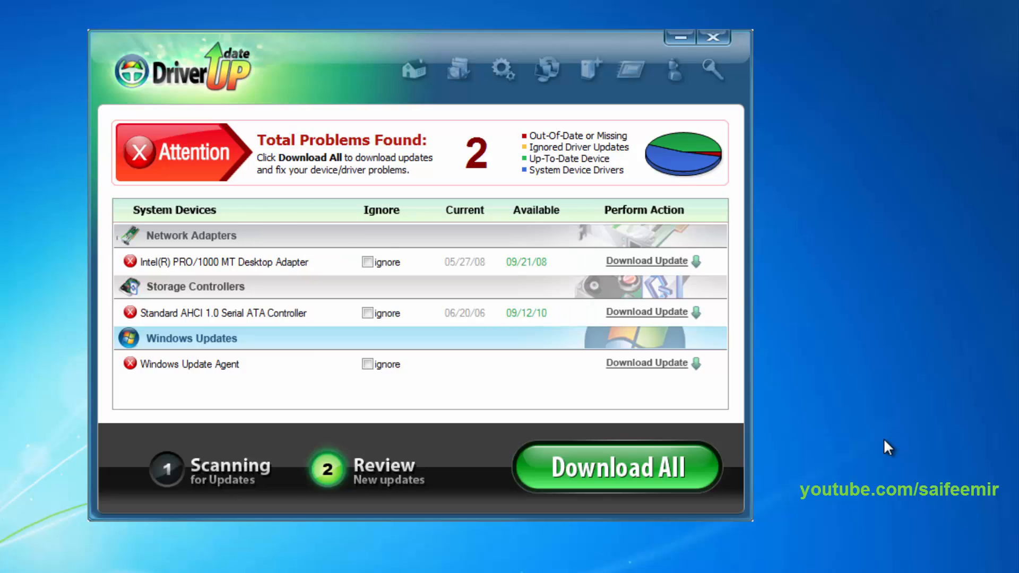
left_click(615, 467)
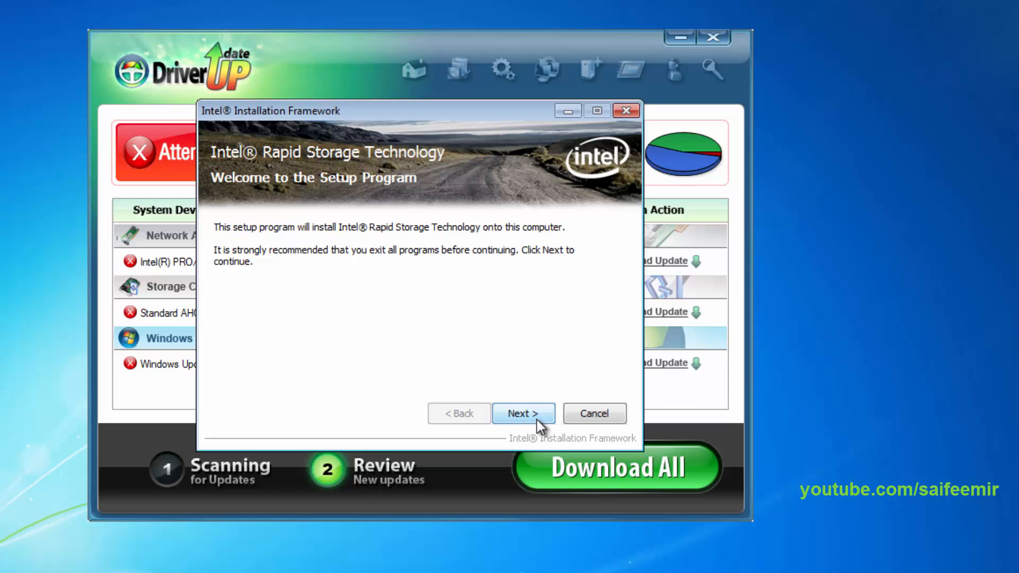
Run Intel Rapid Storage Technology setup through license and readme, choosing to restart later, and finish.
left_click(524, 413)
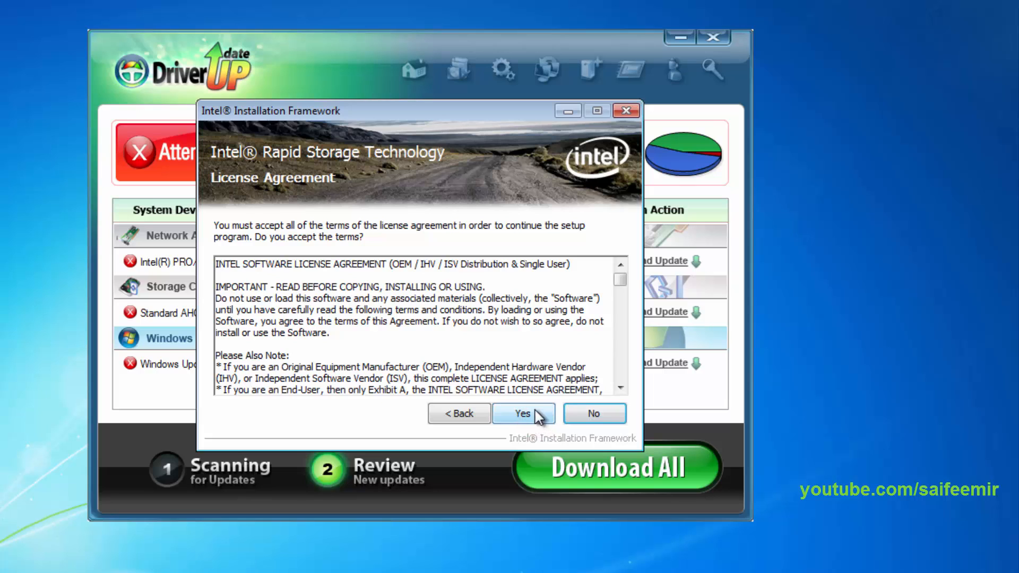
left_click(523, 413)
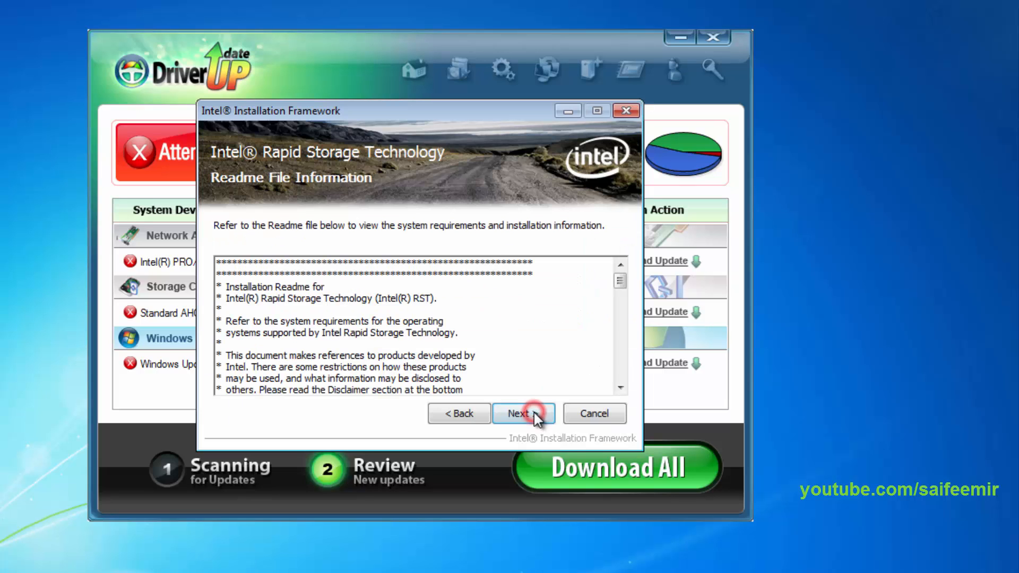
left_click(522, 413)
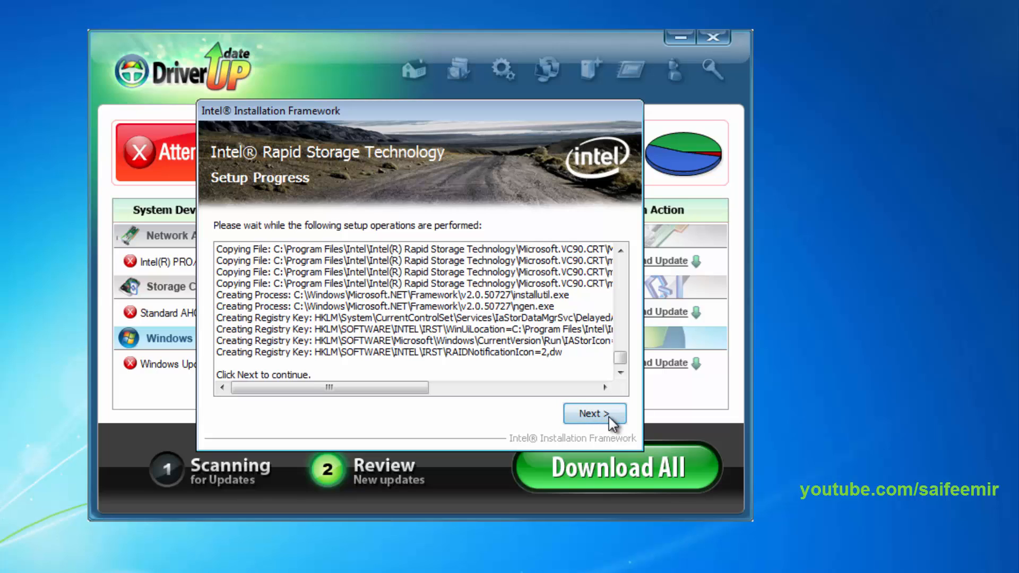
left_click(592, 413)
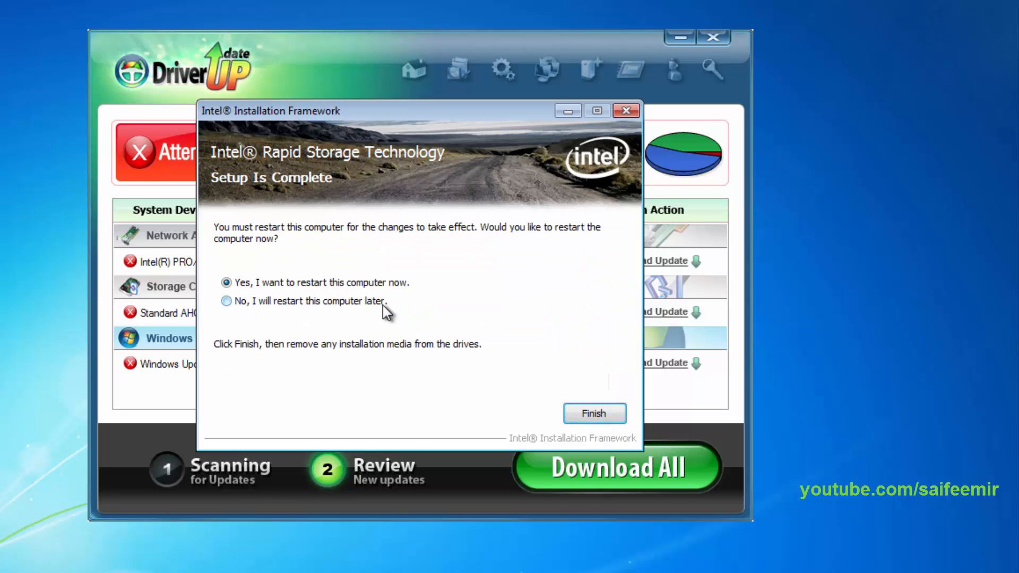
left_click(226, 300)
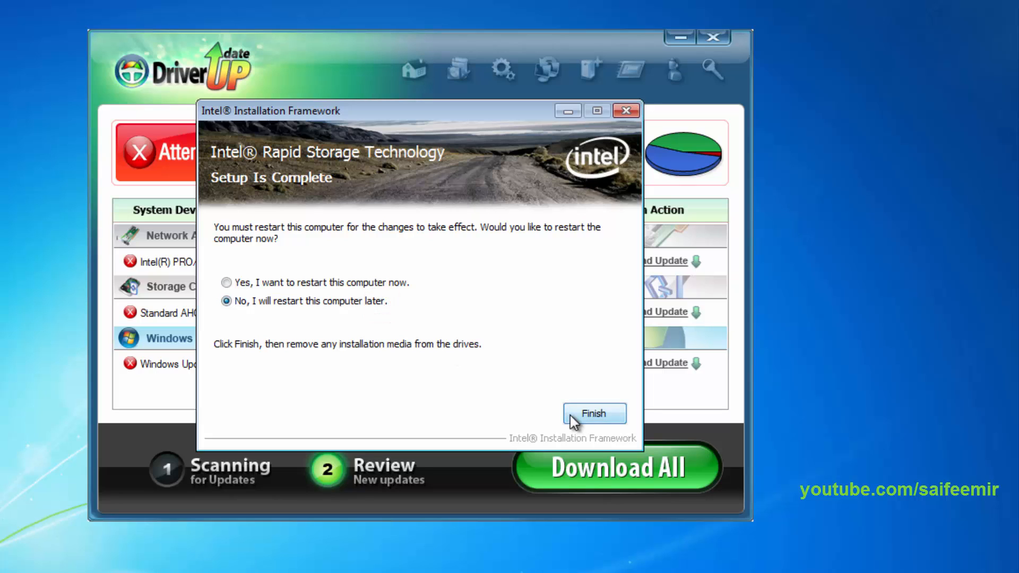
left_click(592, 414)
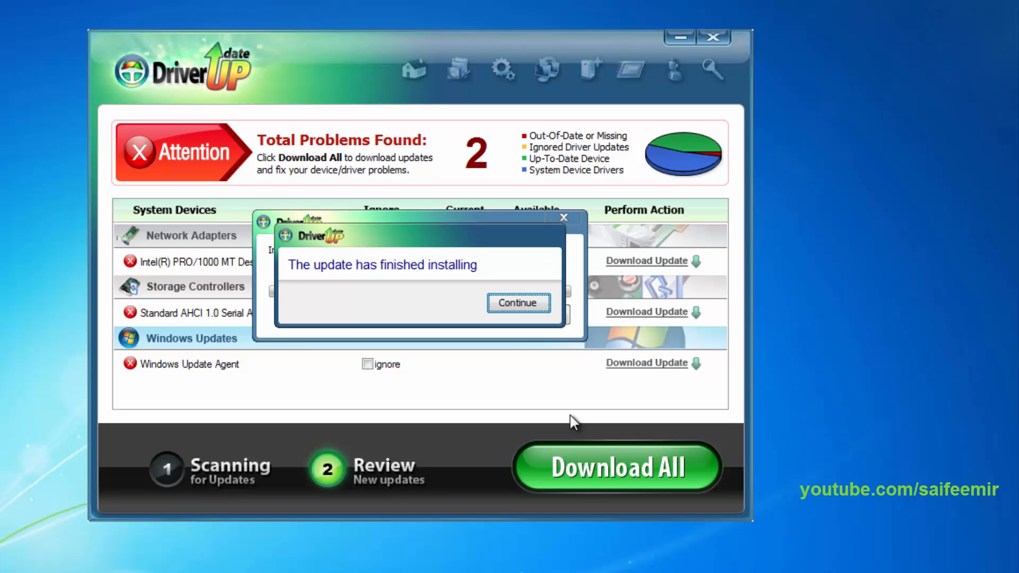
Acknowledge the finished install and decline the restart, leaving one problem found.
left_click(518, 303)
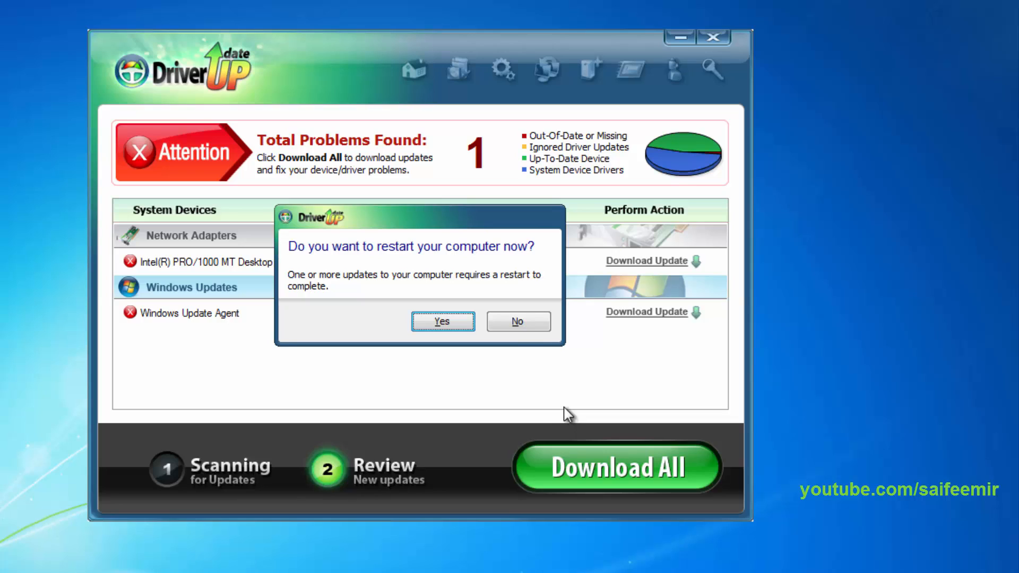
left_click(517, 320)
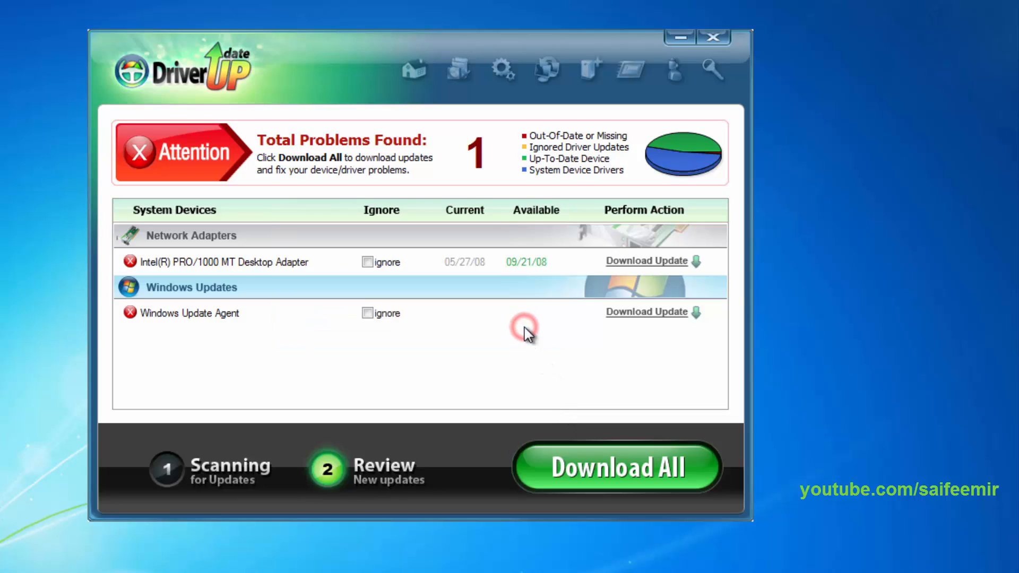